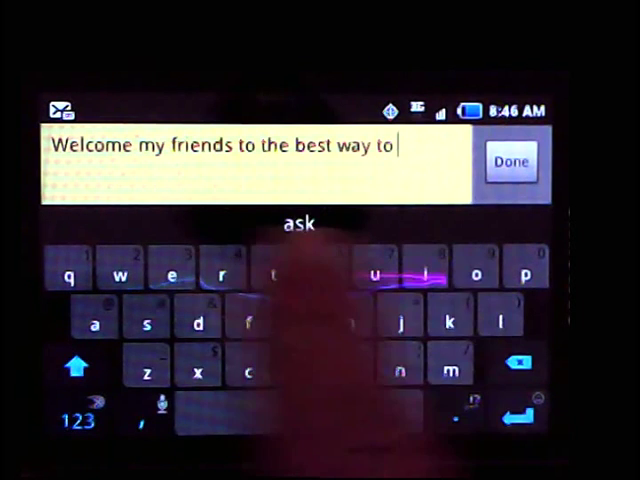
Step: Add "write" so the note reads "Welcome my friends to the best way to write"
text(write)
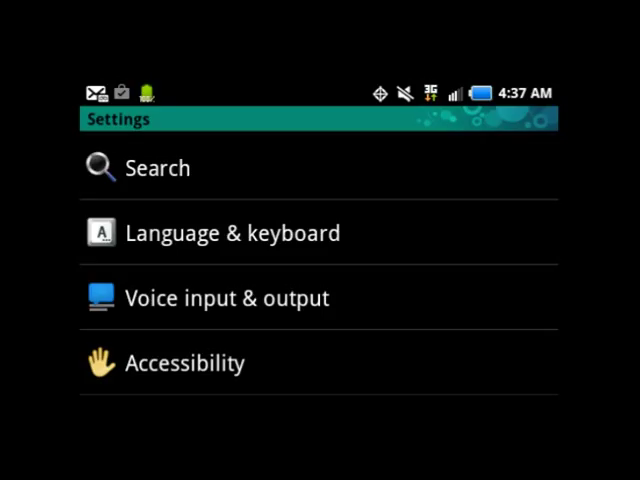
Step: Go into Language & keyboard from the Settings list
click(238, 232)
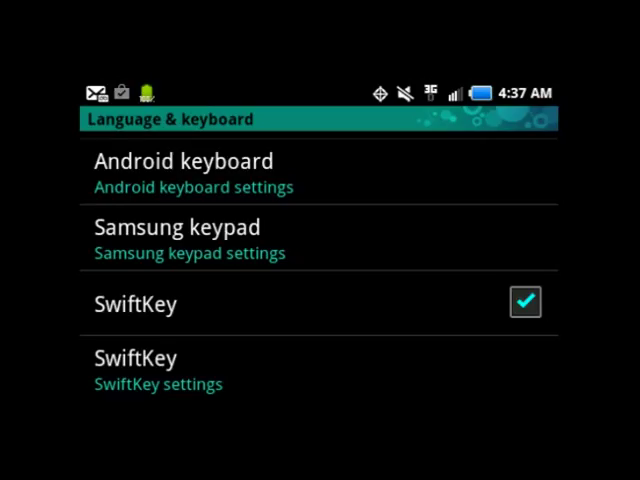
Step: Check the SwiftKey box so it is an enabled input keyboard
click(158, 370)
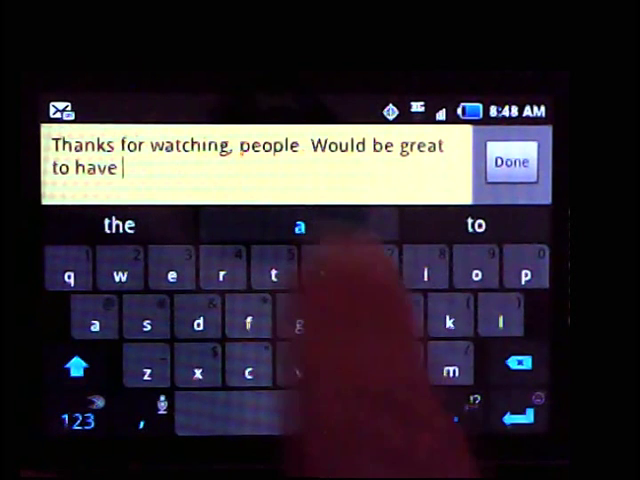
Step: Add "you" so the note ends "Would be great to have you"
text(you)
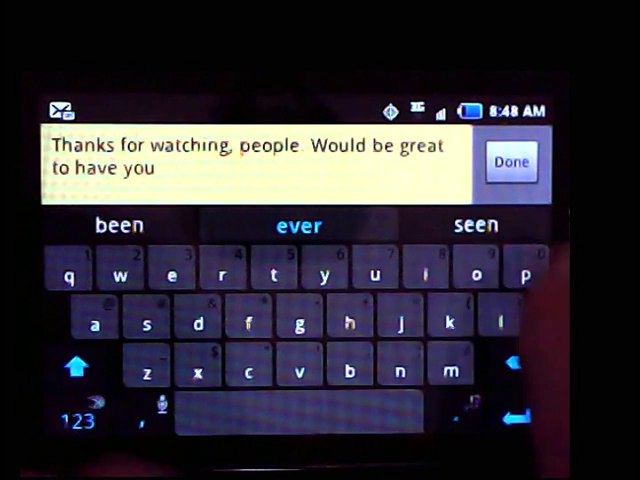